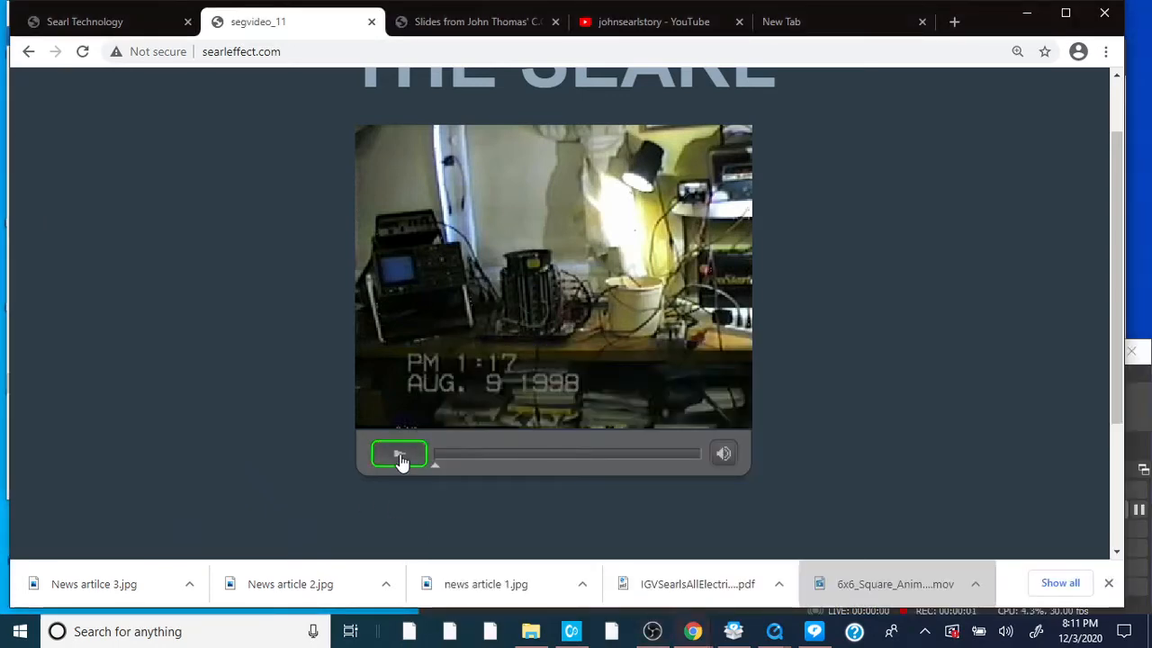
- Start playing the archival 1998 Searl lab demonstration video on searleffect.com
left_click(400, 454)
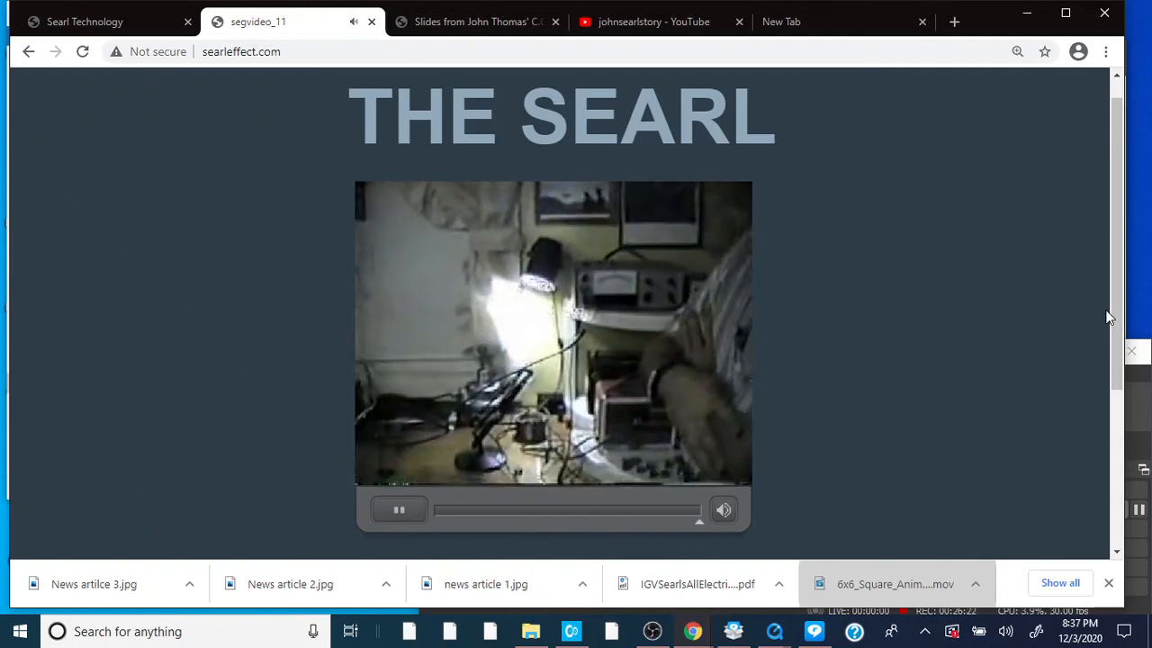
- Let the video finish and reset, then bring the OBS recorder forward to end recording
left_click(399, 509)
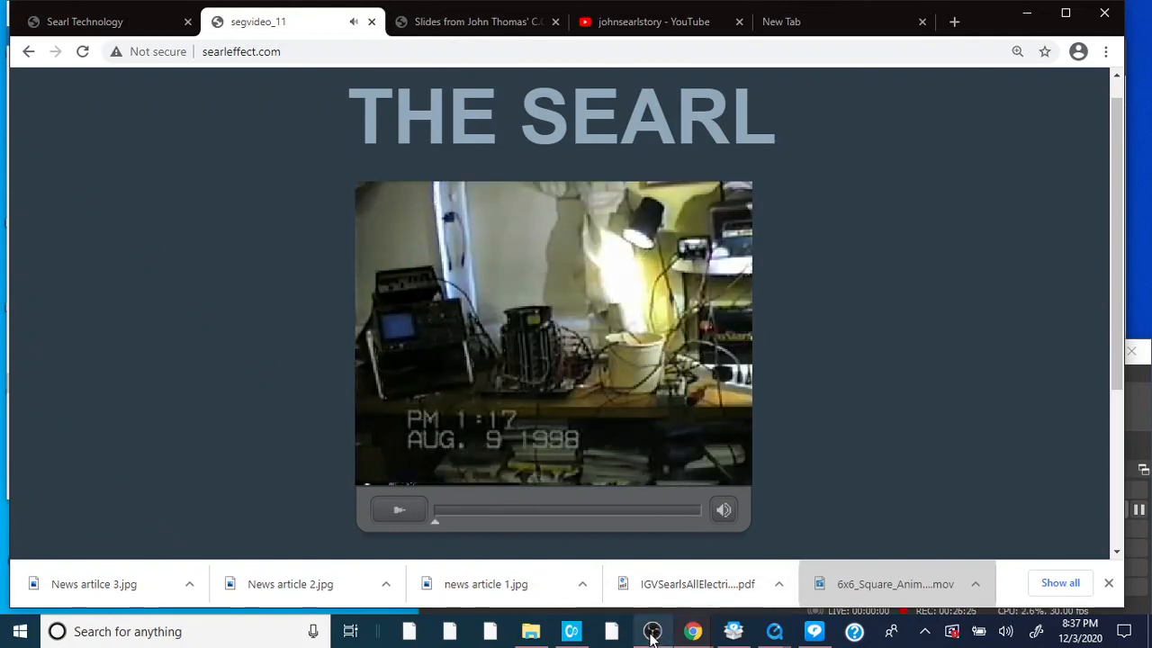
left_click(652, 630)
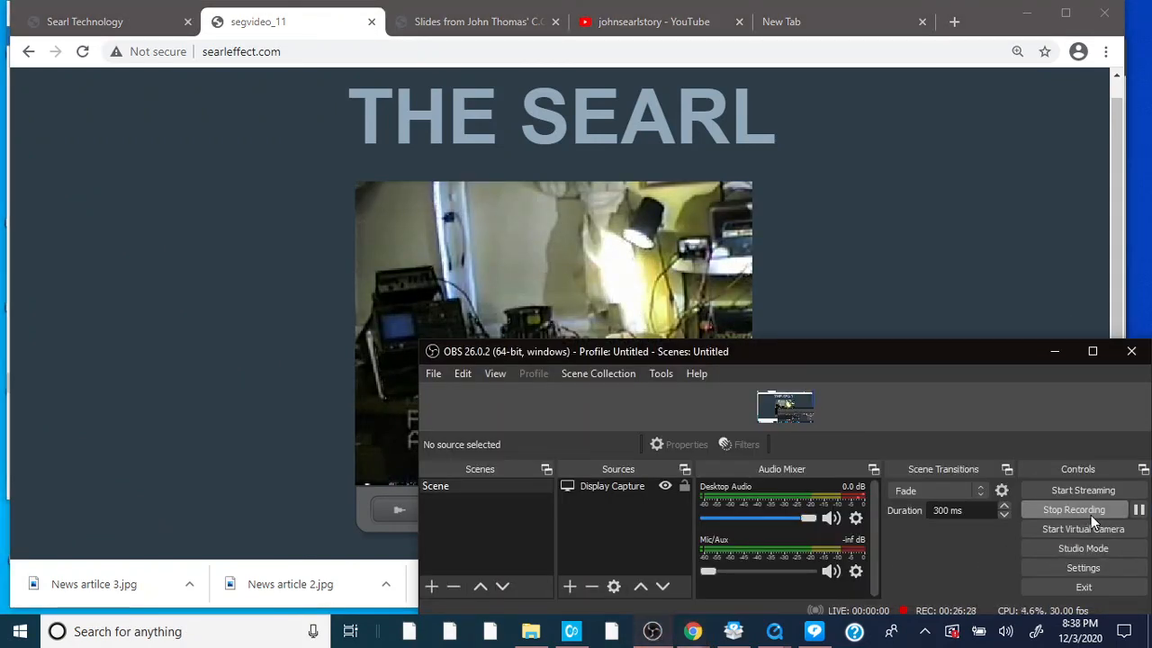